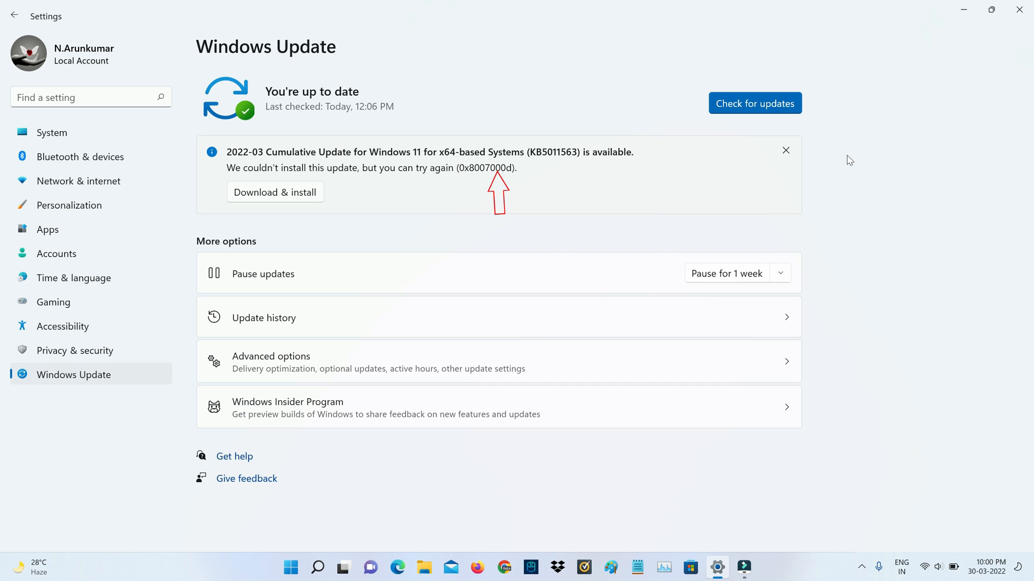
{"action": "mouse_move", "coordinate": [681, 208]}
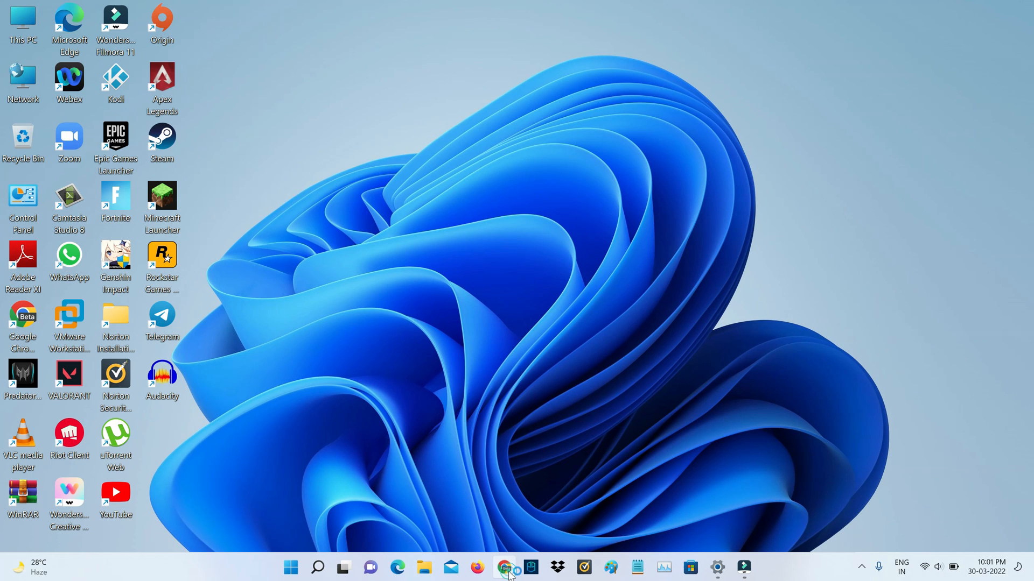
- Search Google for 'microsoft update catalog' and open the catalog homepage in a new tab
{"action": "left_click", "coordinate": [504, 566]}
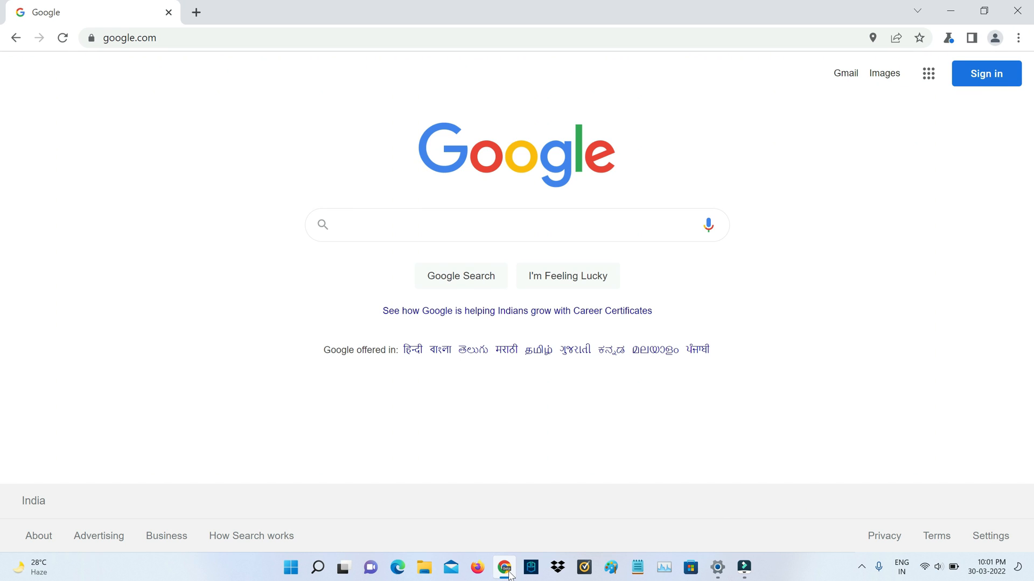
{"action": "type", "text": "microsoft update catalog"}
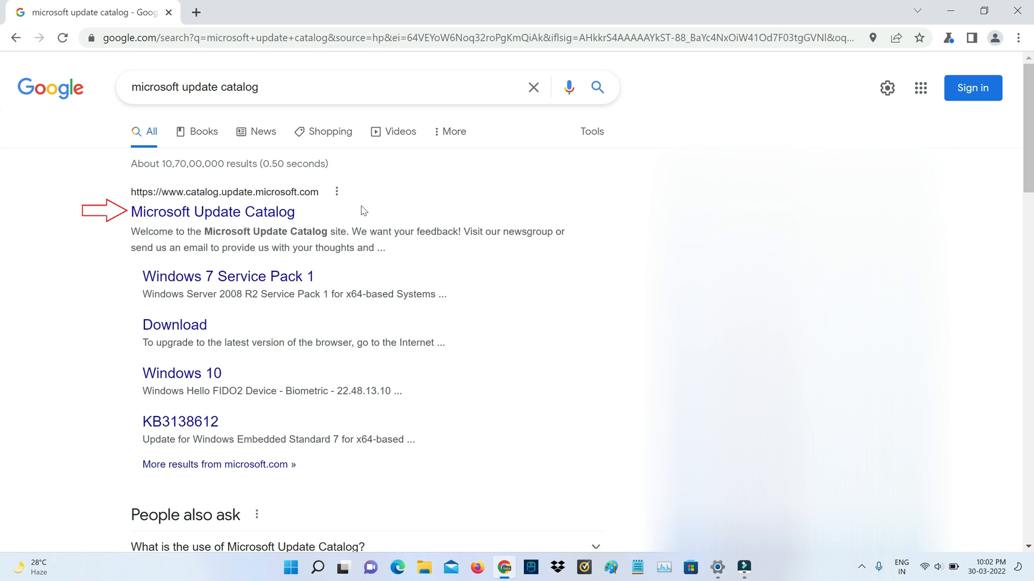
{"action": "left_click", "coordinate": [212, 212]}
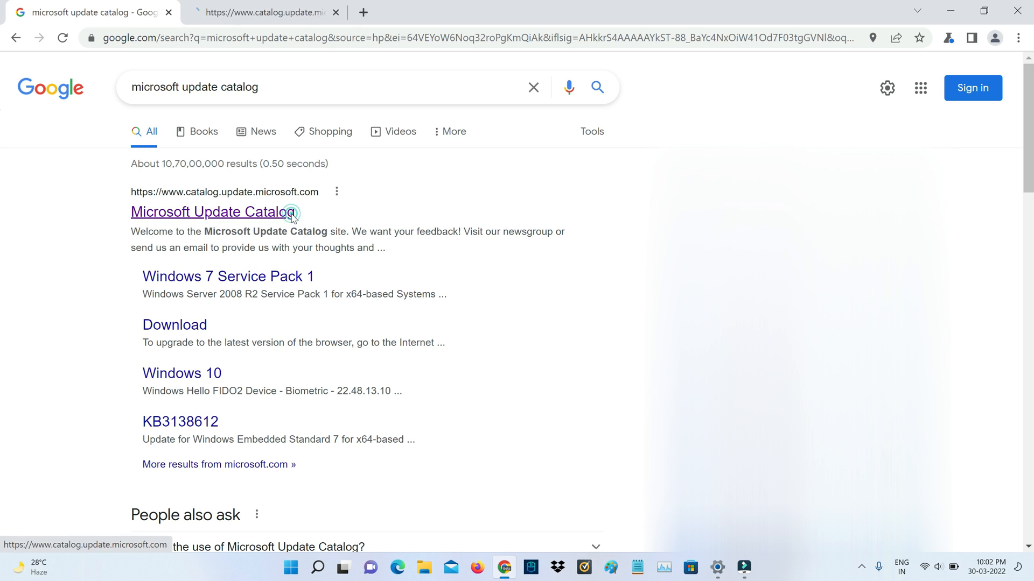
{"action": "left_click", "coordinate": [212, 211]}
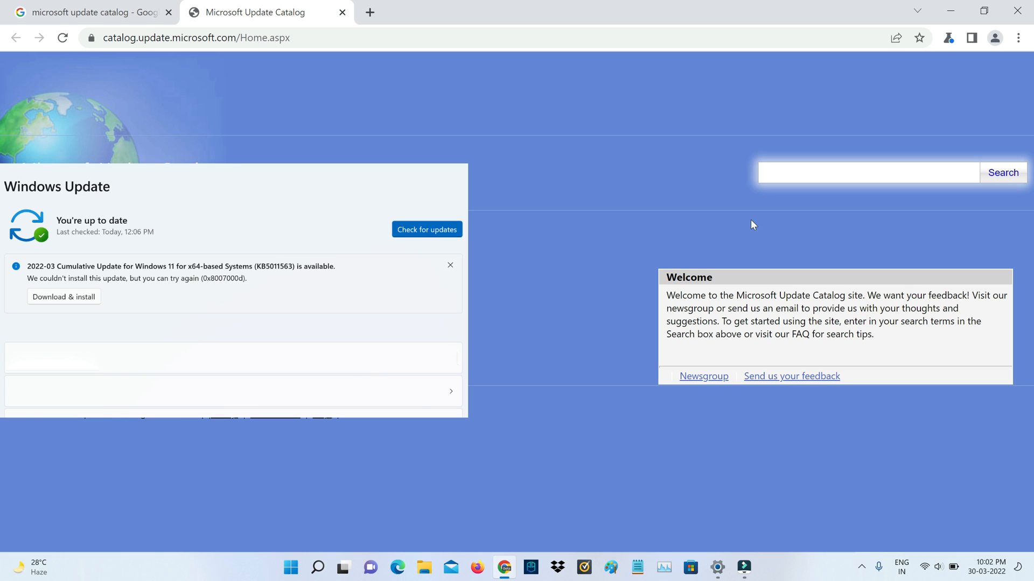
- Search the catalog for KB5011563, then view and close the x64 Windows 11 update details
{"action": "left_click", "coordinate": [866, 172]}
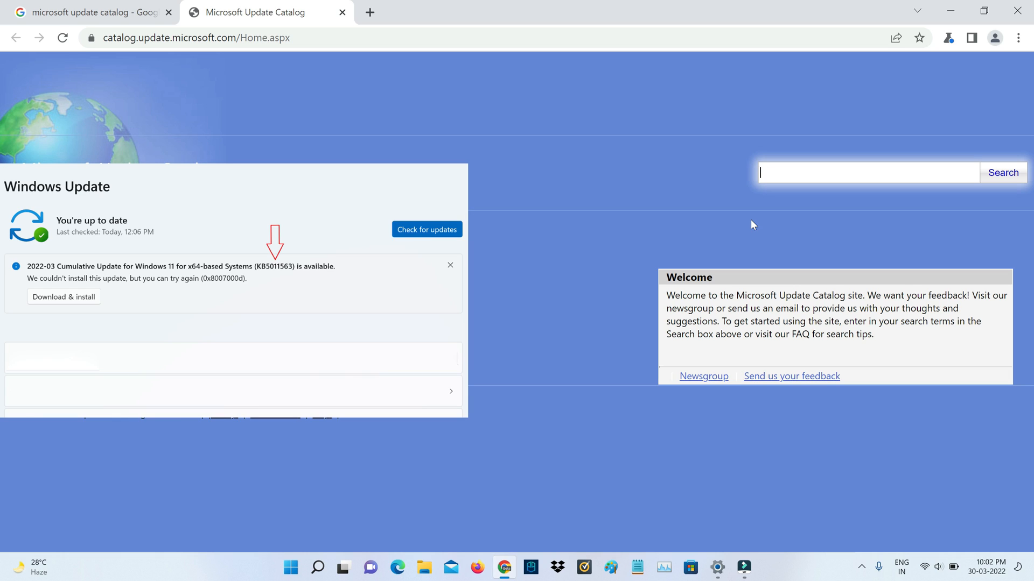
{"action": "type", "text": "KB5011563"}
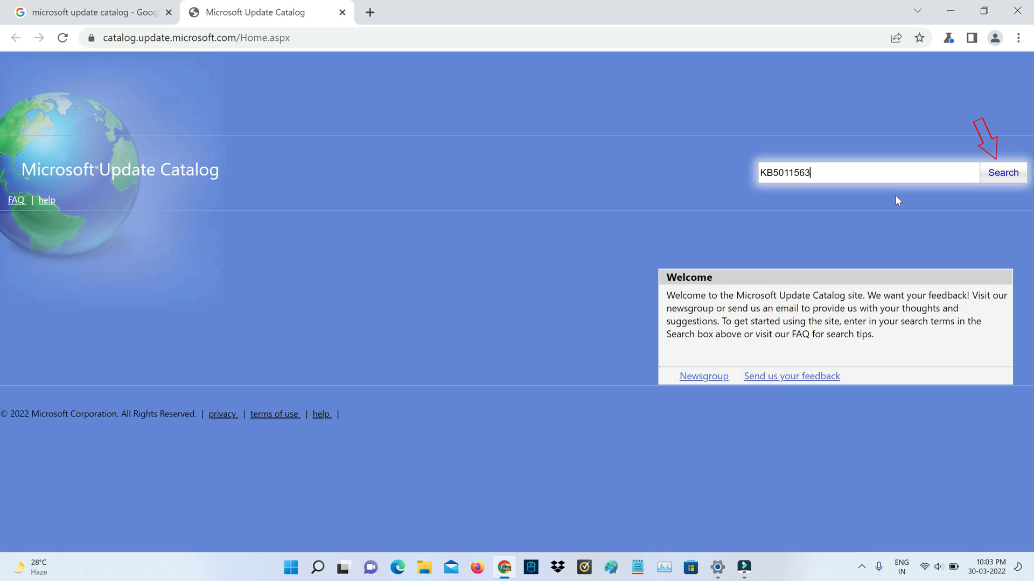
{"action": "left_click", "coordinate": [1003, 172]}
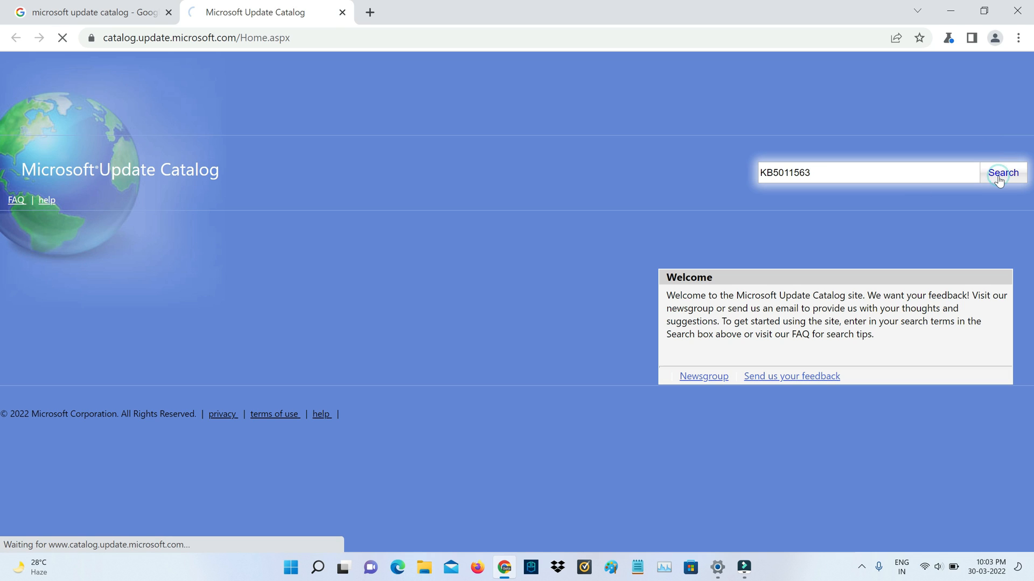
{"action": "left_click", "coordinate": [1003, 172]}
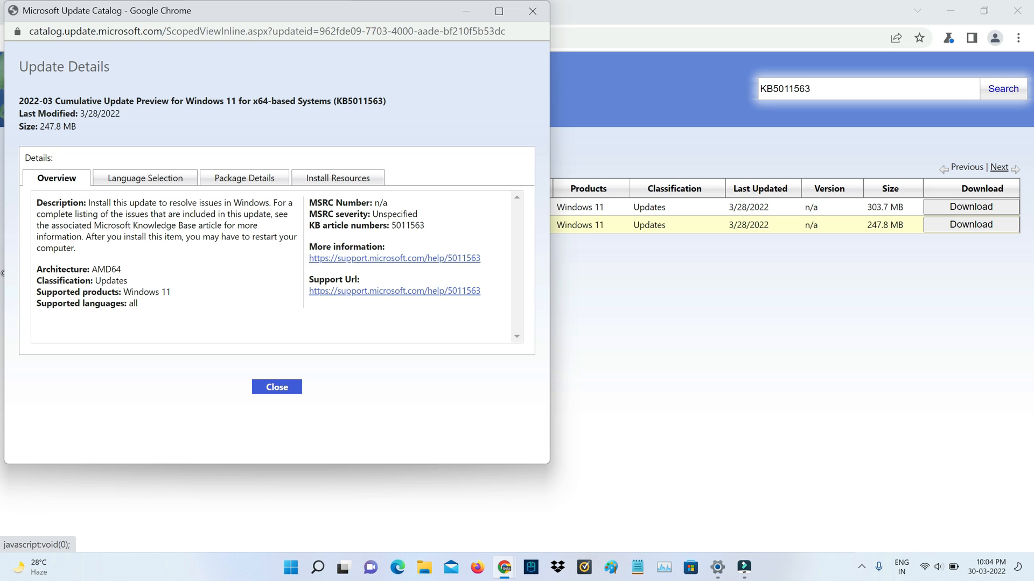
{"action": "mouse_move", "coordinate": [532, 12]}
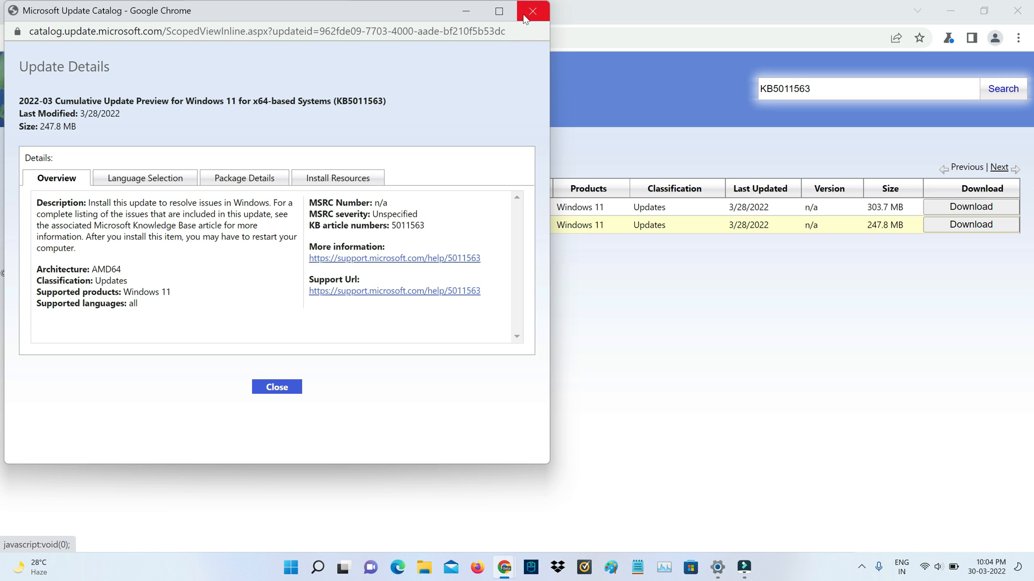
{"action": "left_click", "coordinate": [532, 11]}
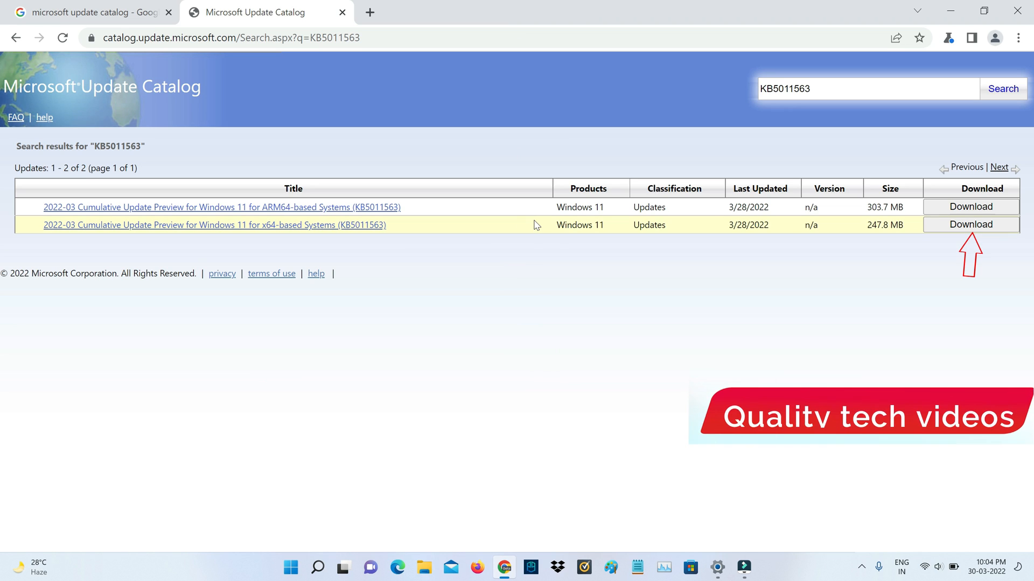
{"action": "left_click", "coordinate": [970, 225]}
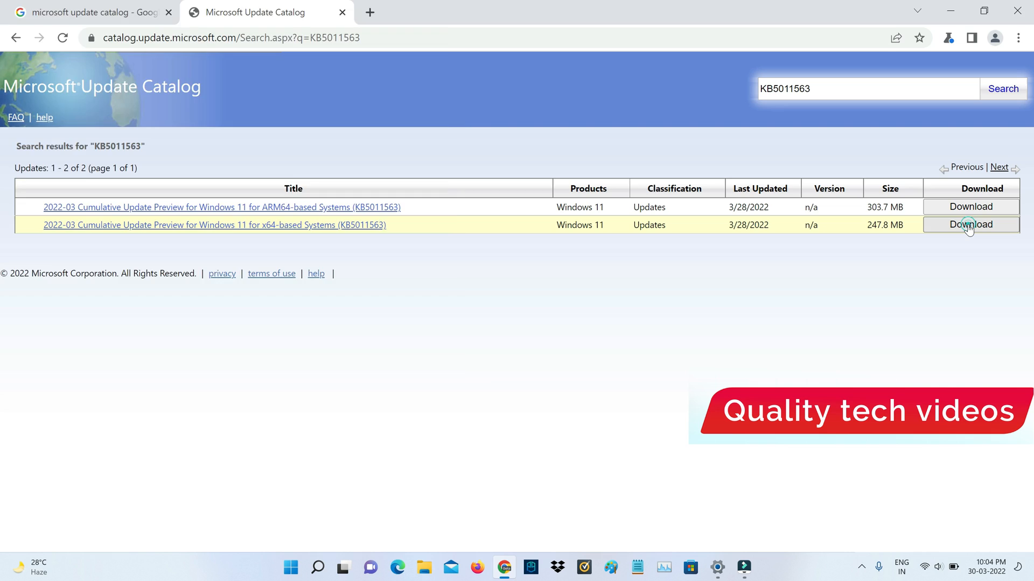
{"action": "left_click", "coordinate": [969, 225]}
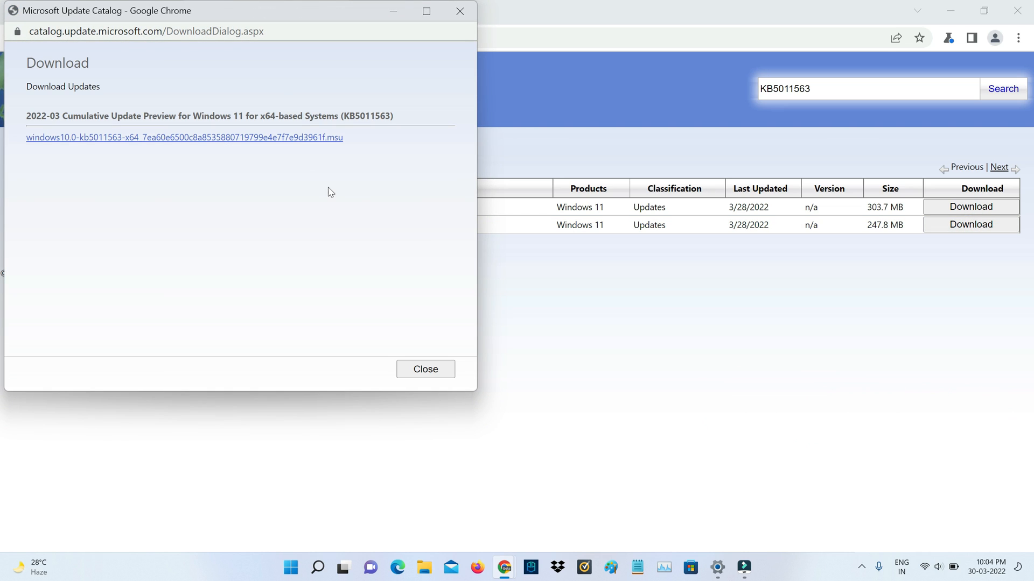
{"action": "mouse_move", "coordinate": [308, 146]}
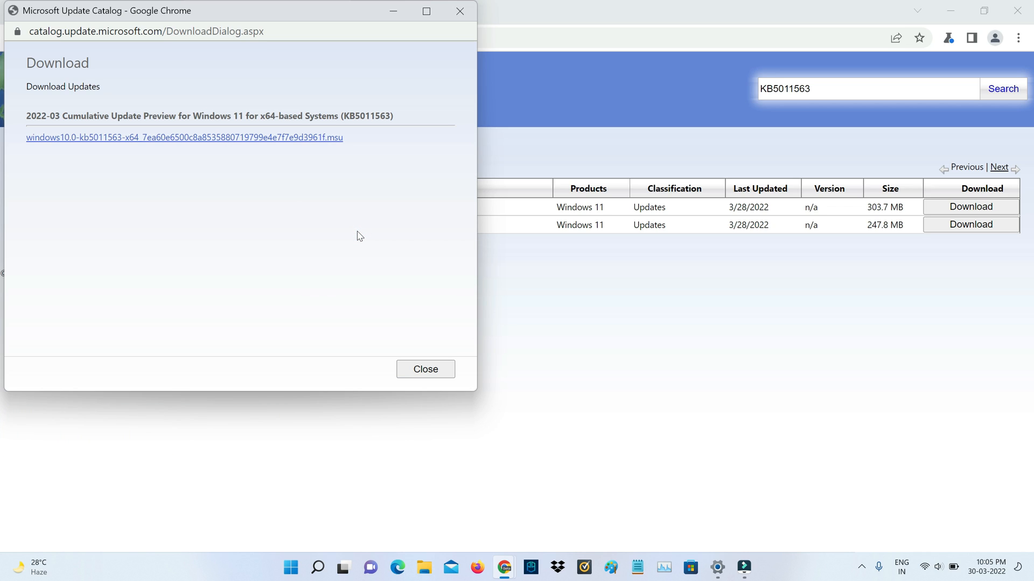
{"action": "left_click", "coordinate": [425, 369]}
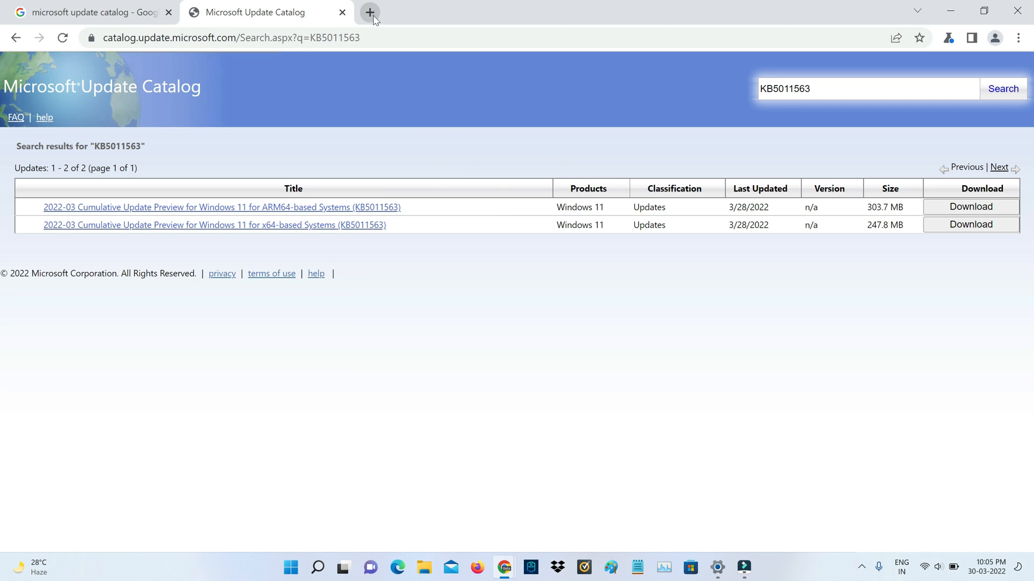
- Download the KB5011563 x64 .msu from its windowsupdate.com URL and show it in its folder
{"action": "left_click", "coordinate": [370, 12]}
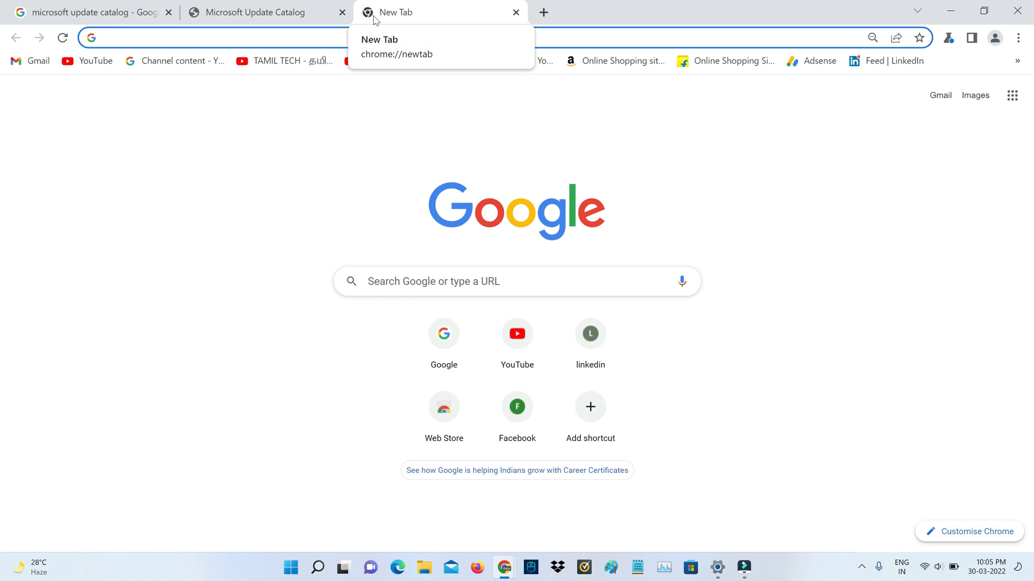
{"action": "type", "text": "http://download.windowsupdate.com/d/msdownload/update/software/updt/2022/03/windows10.0-kb5011563-x64_7ea60e6500c8a8535880719799e4e7f7e9d3961f.msu"}
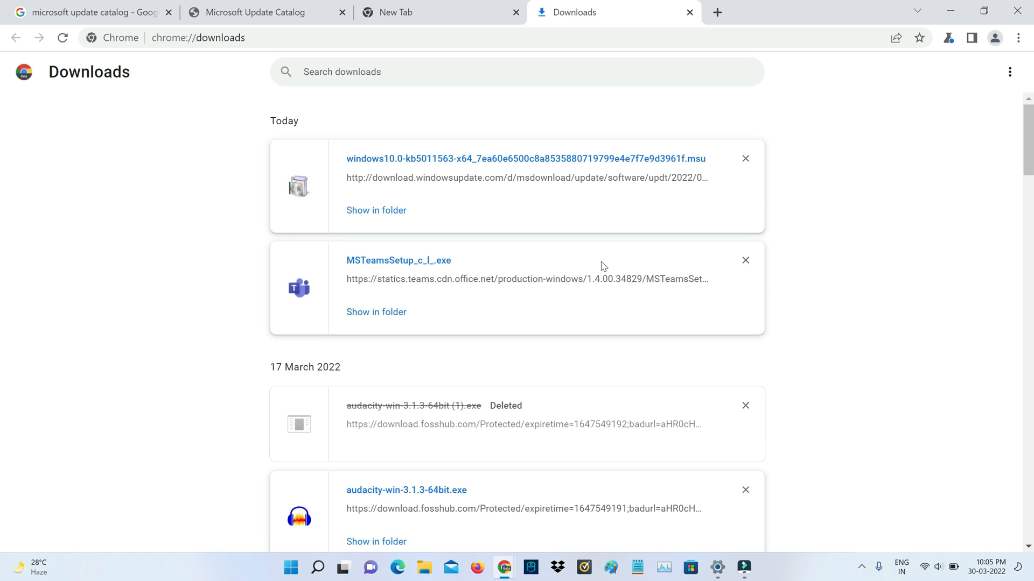
{"action": "mouse_move", "coordinate": [392, 206]}
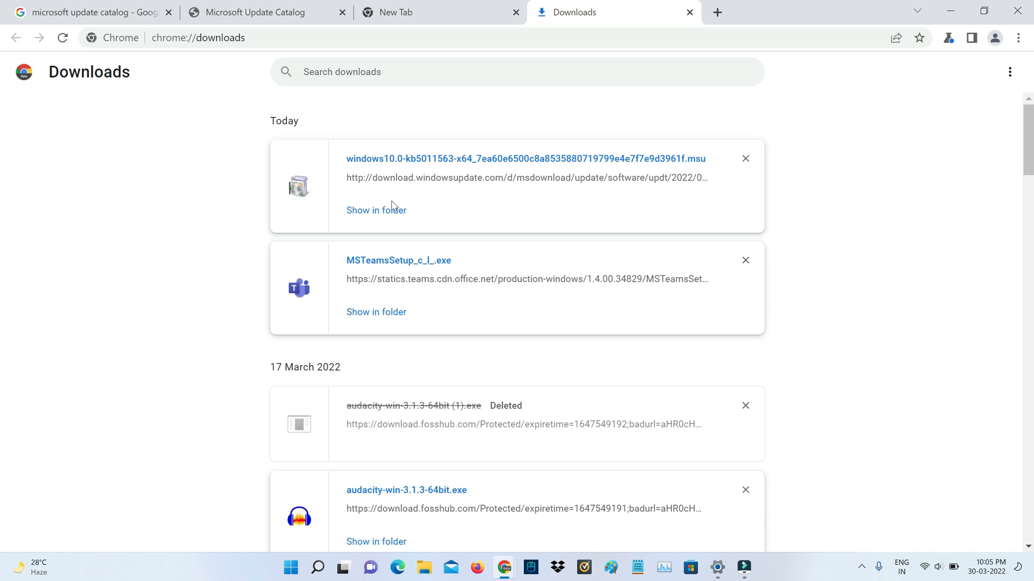
{"action": "left_click", "coordinate": [376, 209]}
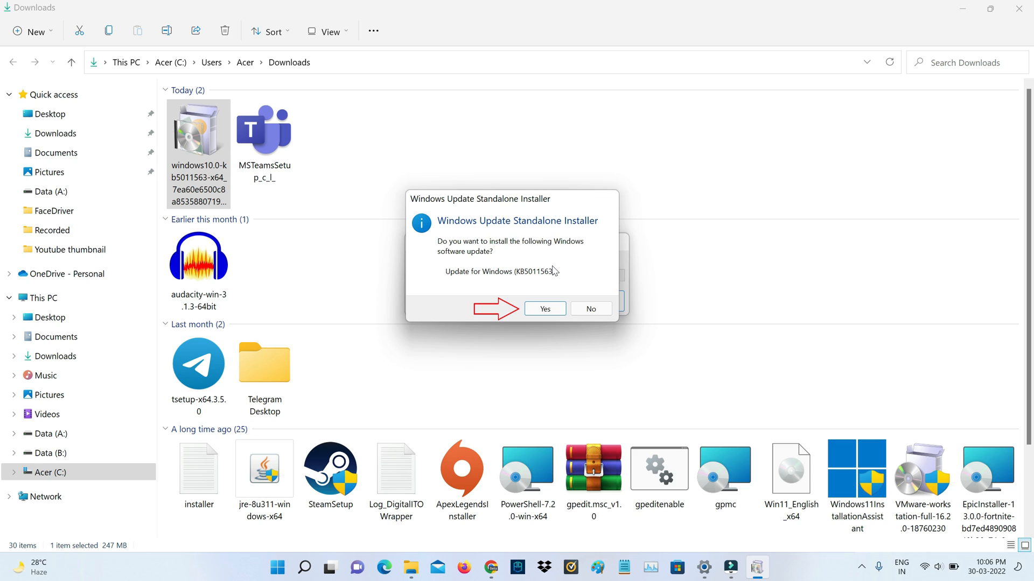
- Confirm Yes in the Windows Update Standalone Installer to install KB5011563
{"action": "left_click", "coordinate": [543, 308]}
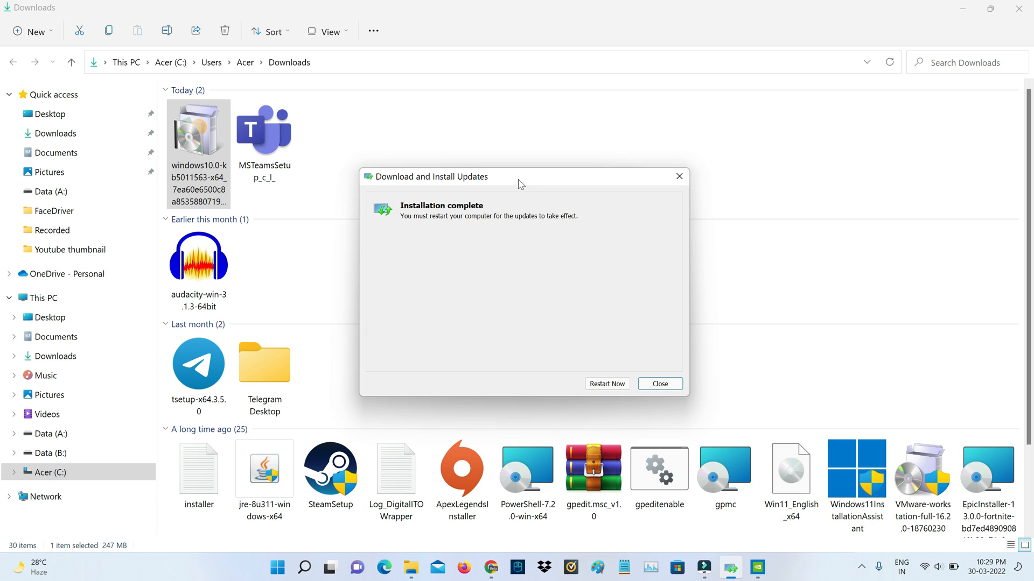
{"action": "mouse_move", "coordinate": [517, 218]}
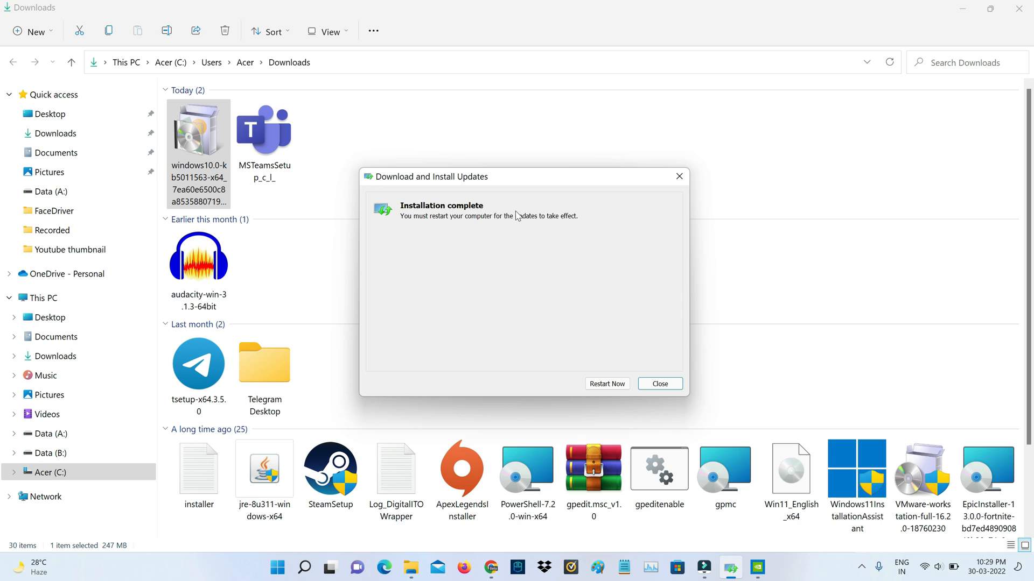